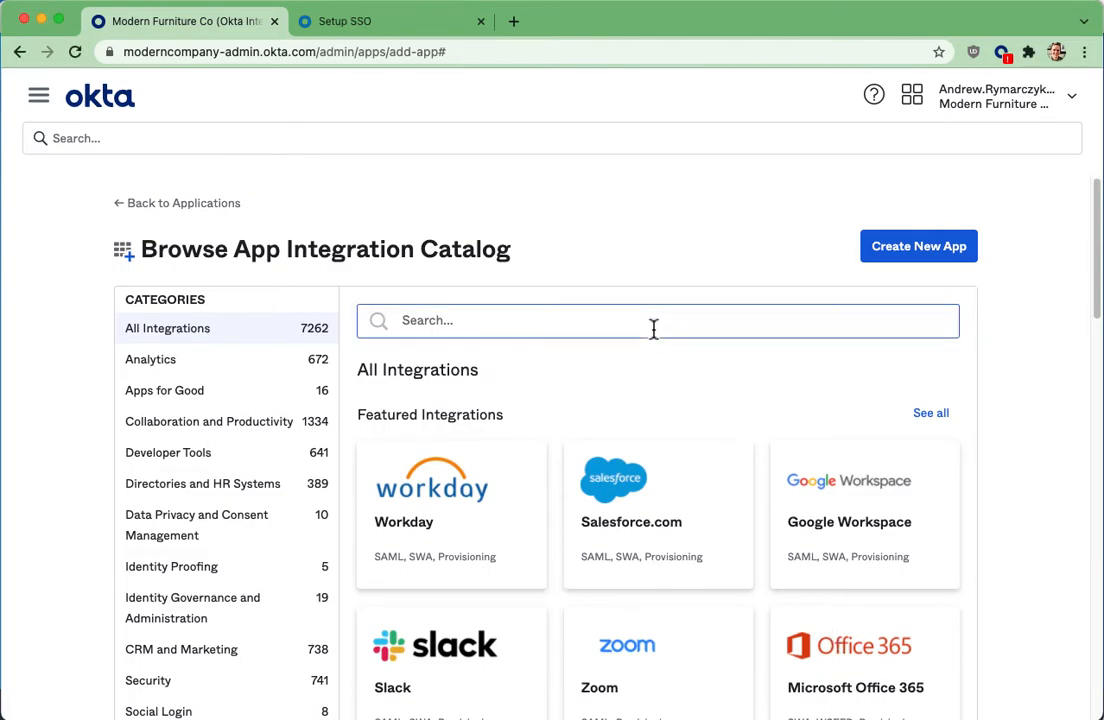
# Search the app integration catalog for "palo" to list Palo Alto Networks integrations
pyautogui.write('palo')
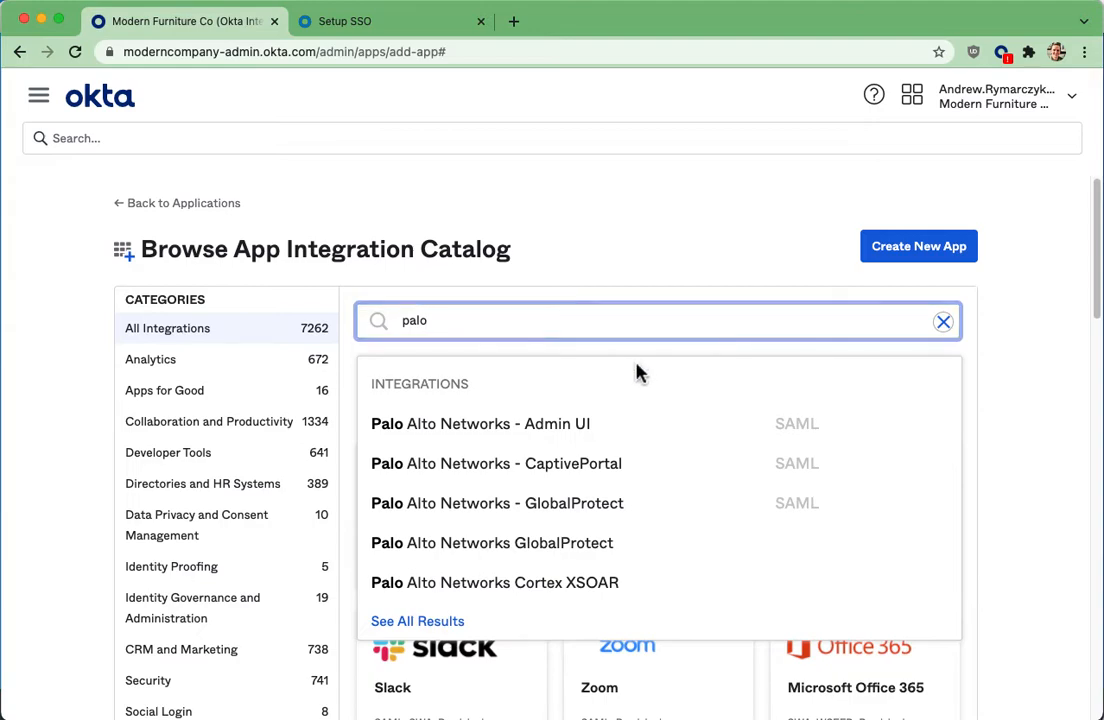
pyautogui.moveTo(650, 510)
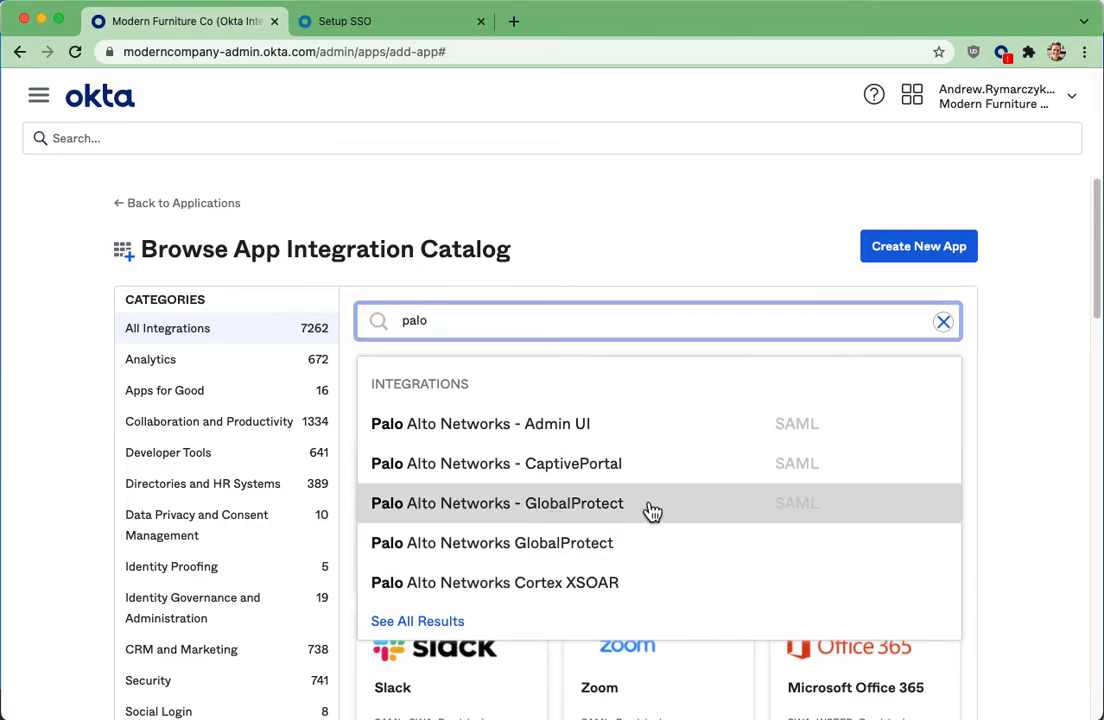
pyautogui.moveTo(703, 532)
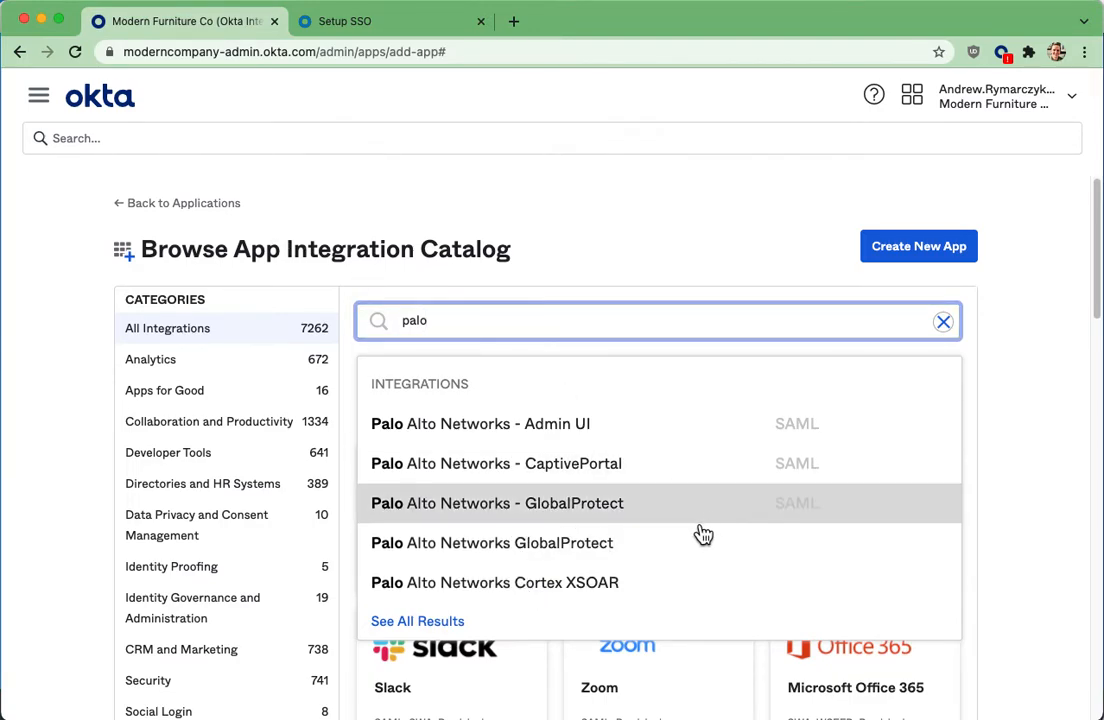
pyautogui.moveTo(612, 524)
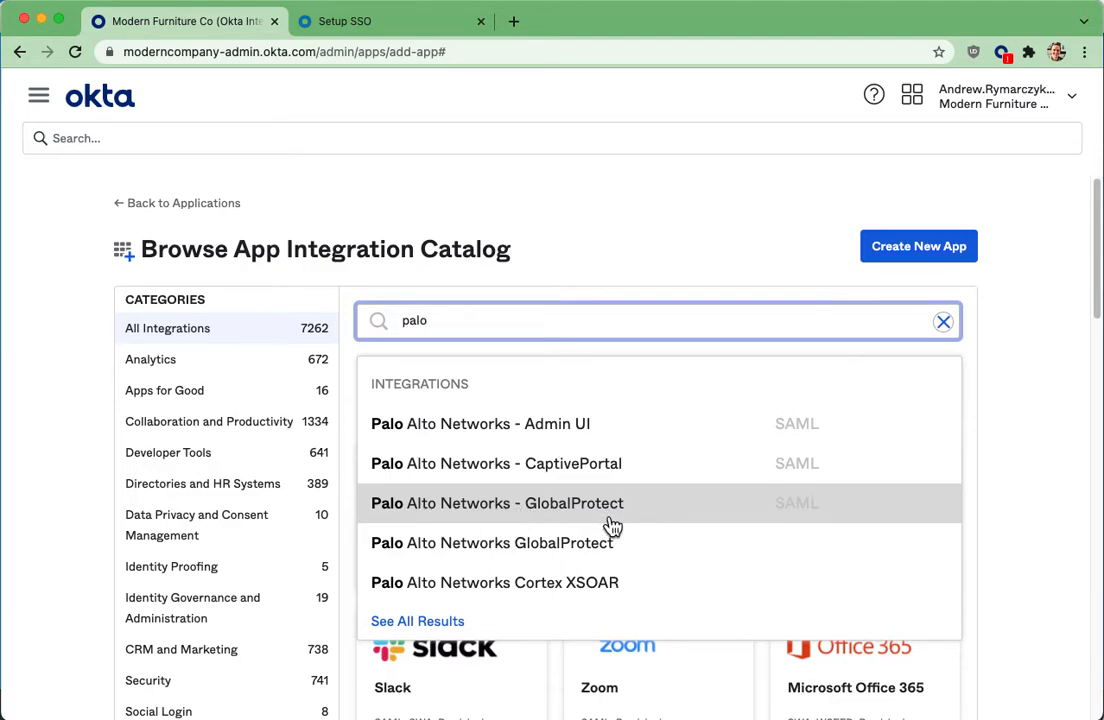
pyautogui.click(500, 503)
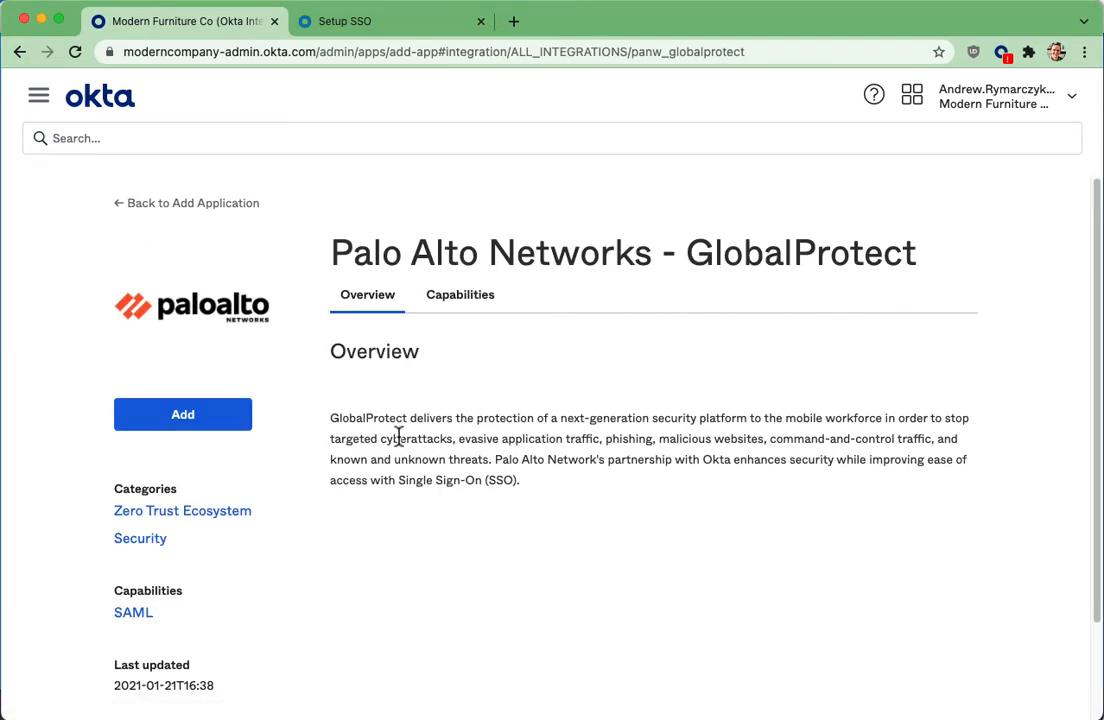
pyautogui.click(182, 414)
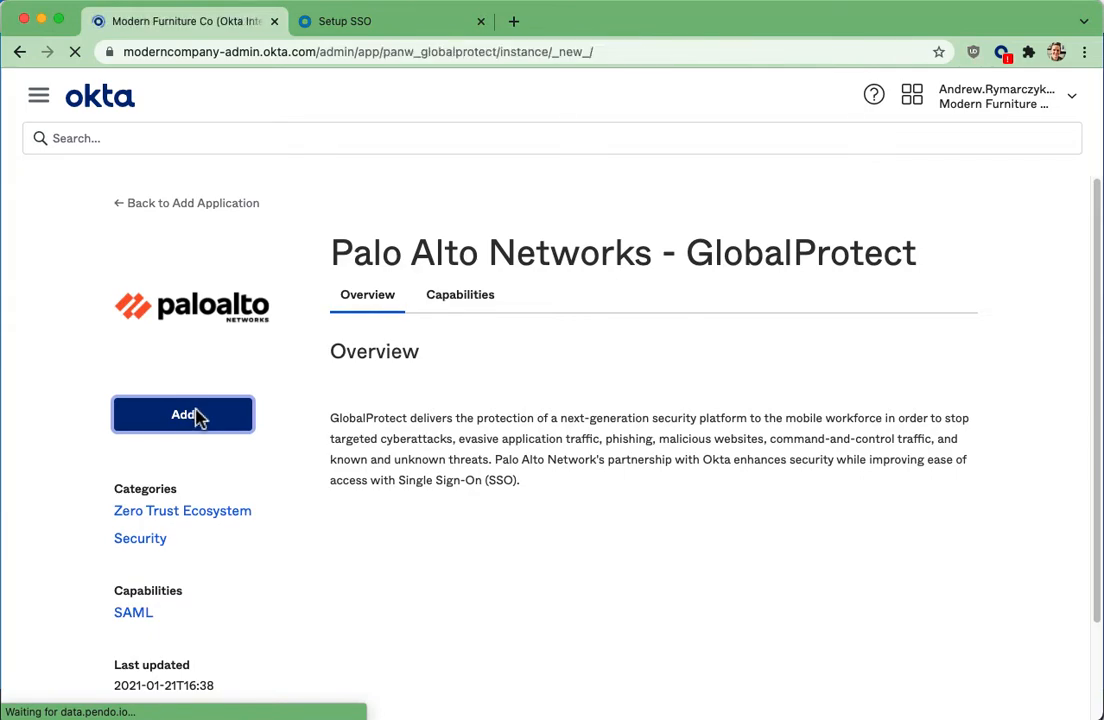
pyautogui.click(183, 414)
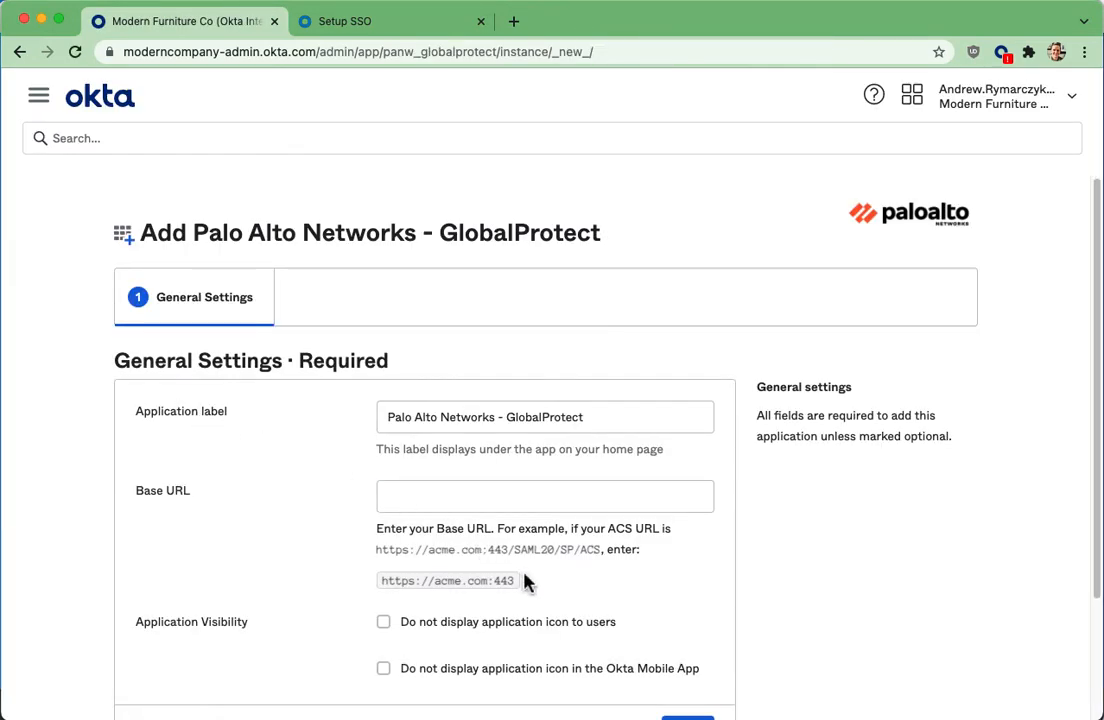
pyautogui.write('https://acme.com:443')
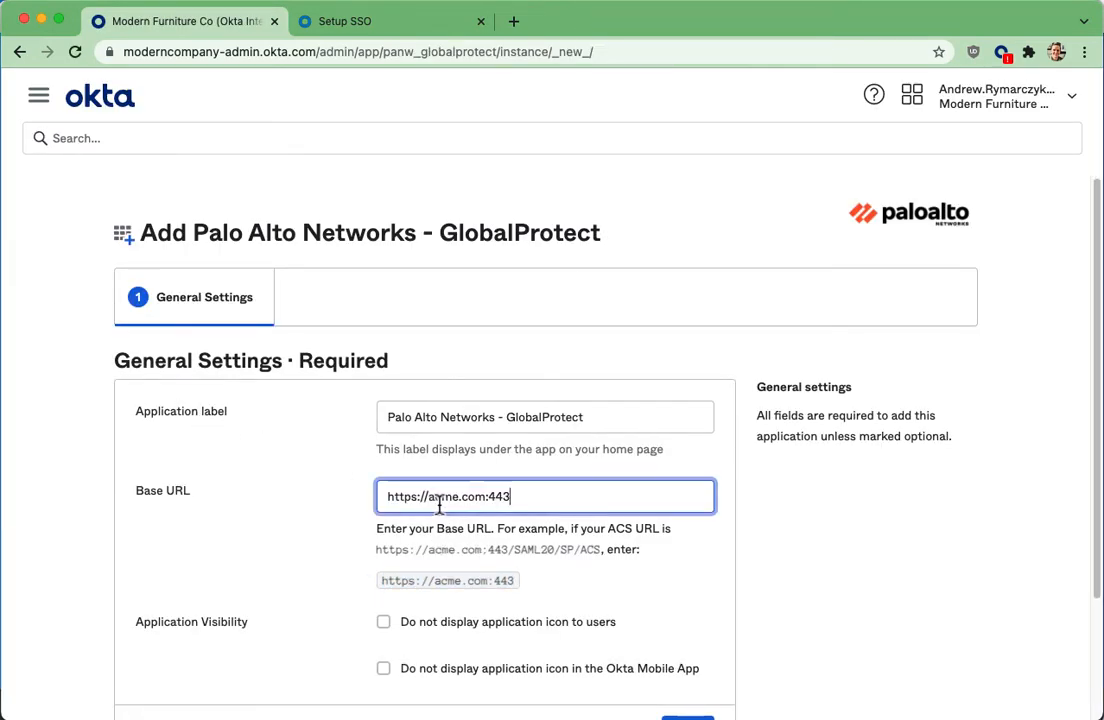
pyautogui.scroll(-3)
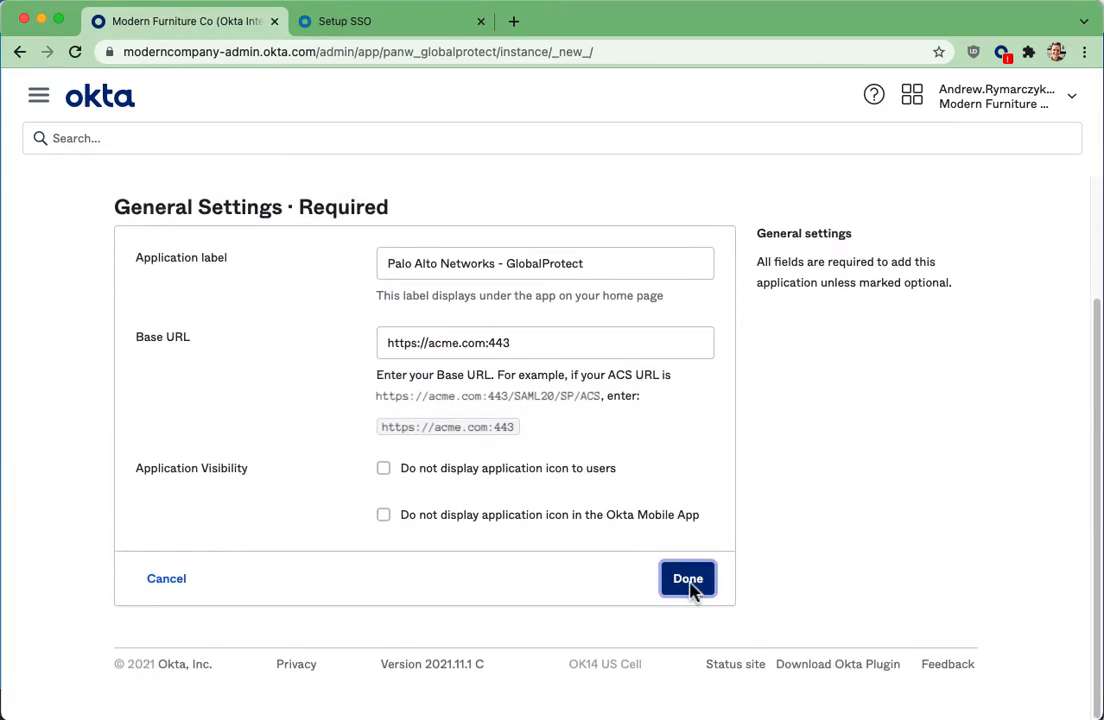
pyautogui.click(686, 578)
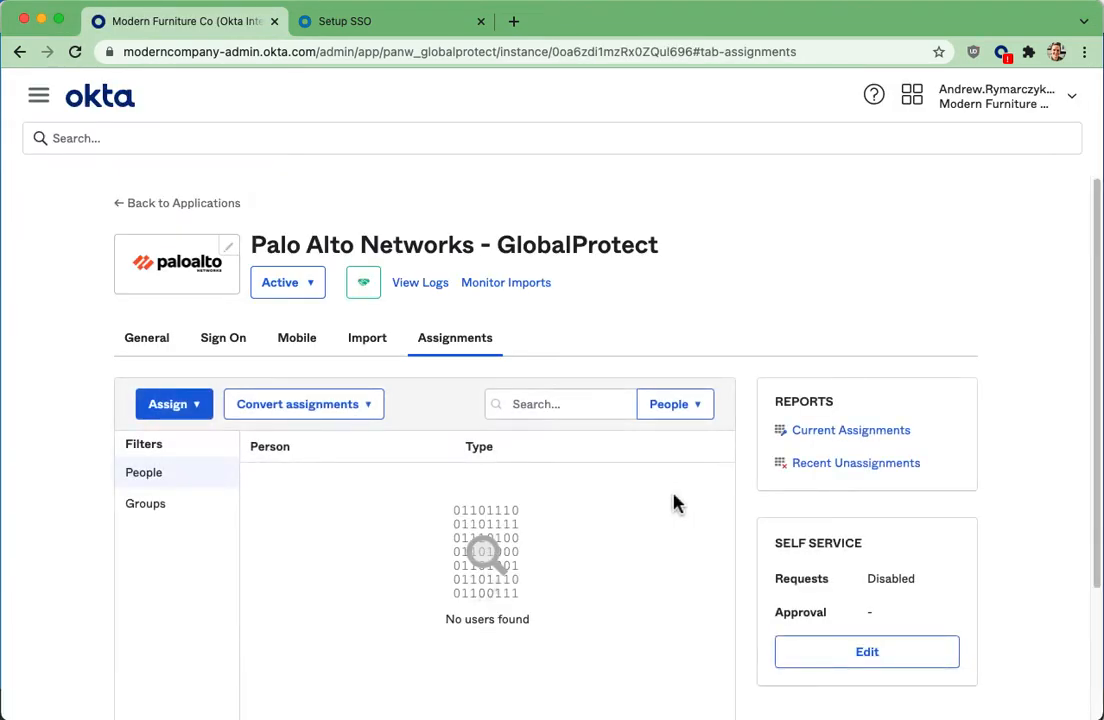
pyautogui.click(223, 337)
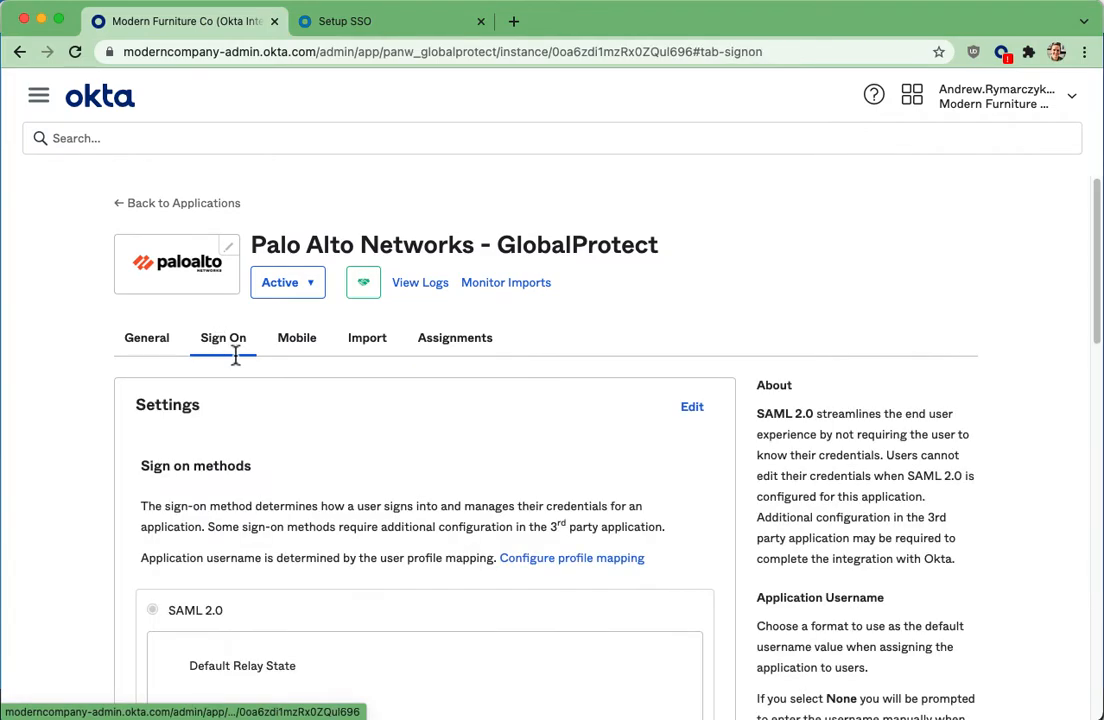
pyautogui.scroll(-3)
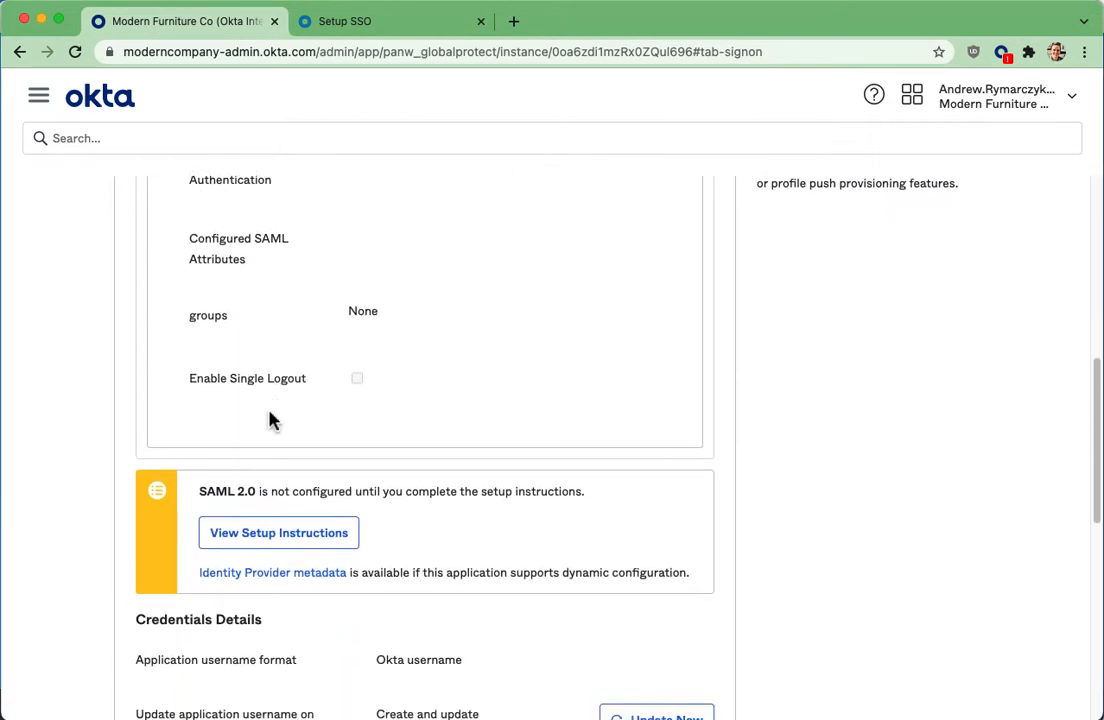
# Read through the How to Configure SAML 2.0 guide for GlobalProtect
pyautogui.click(278, 532)
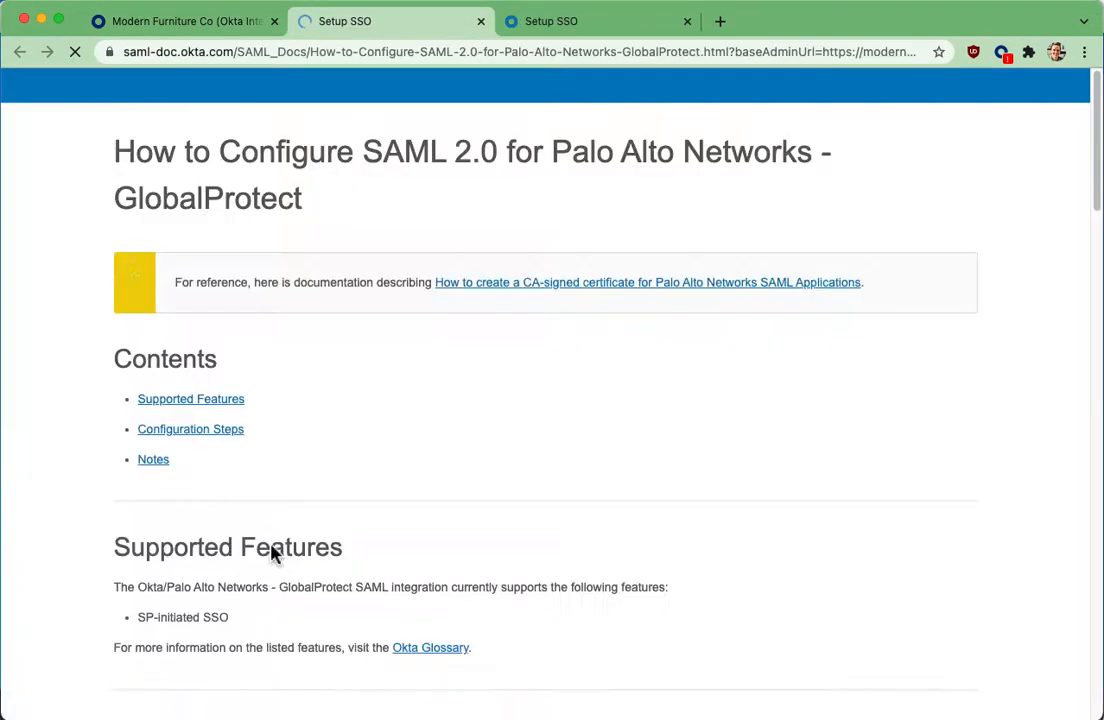
pyautogui.scroll(-3)
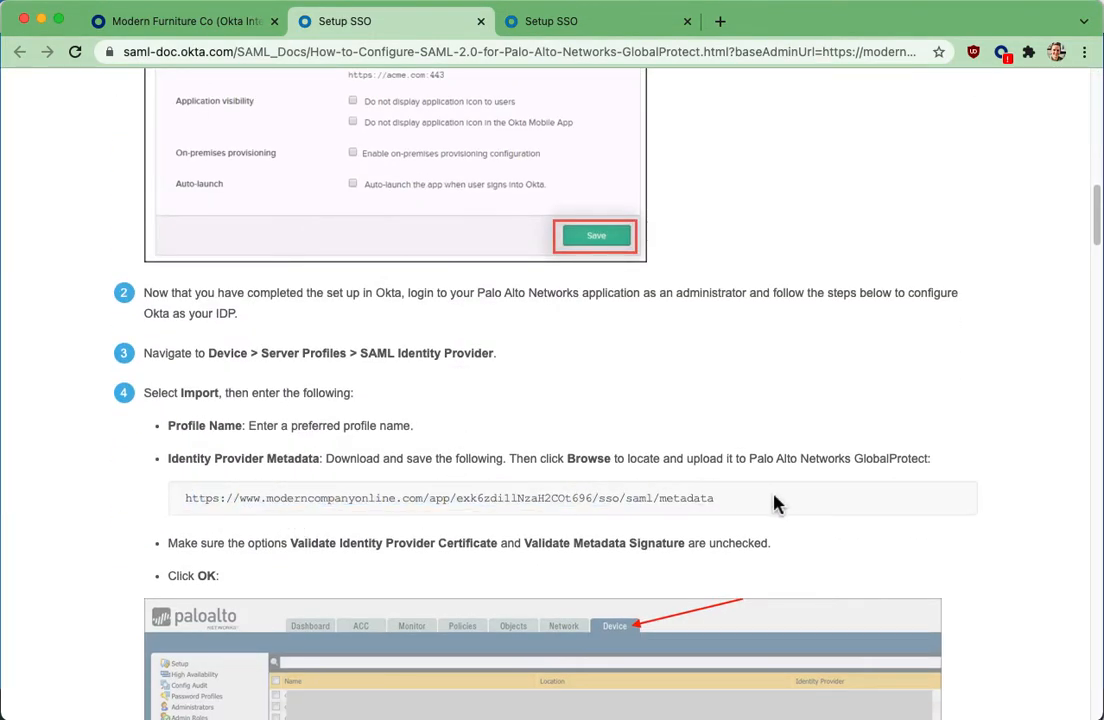
pyautogui.scroll(-3)
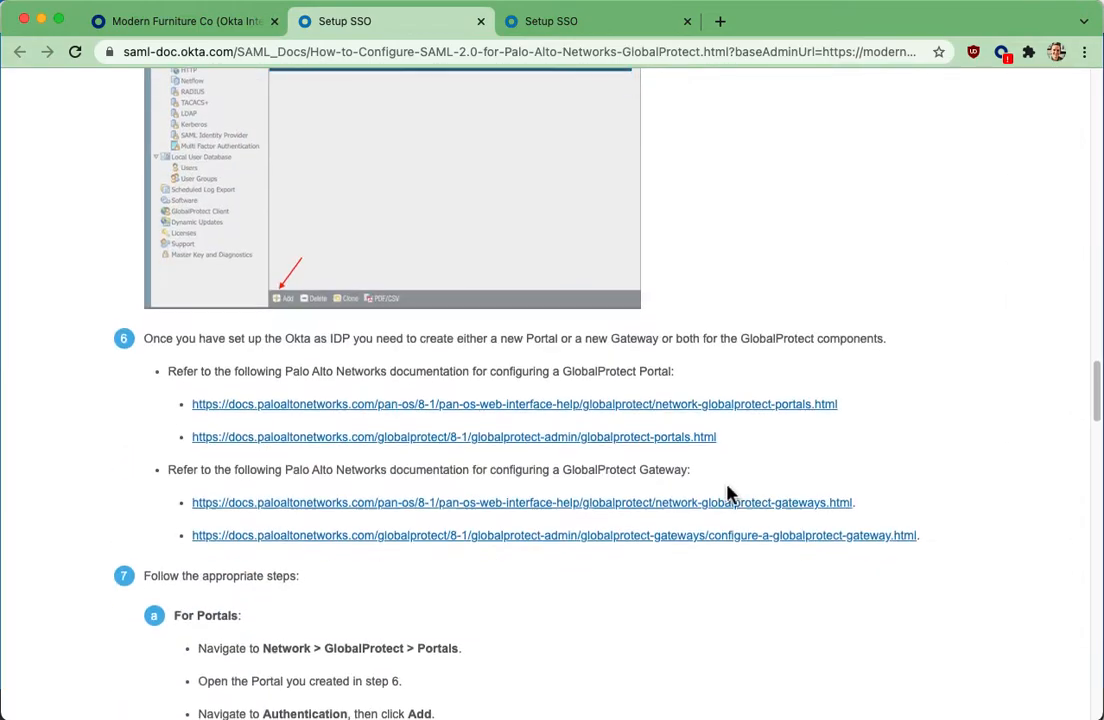
pyautogui.scroll(-3)
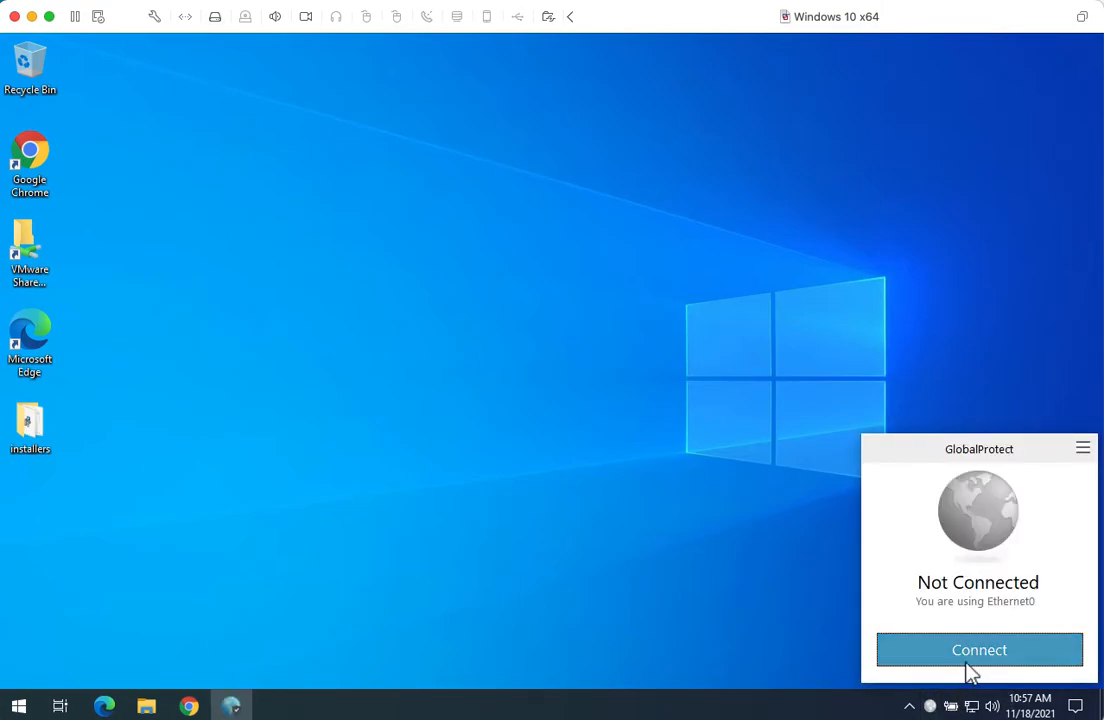
# Connect the GlobalProtect VPN from its Not Connected tray panel
pyautogui.click(979, 649)
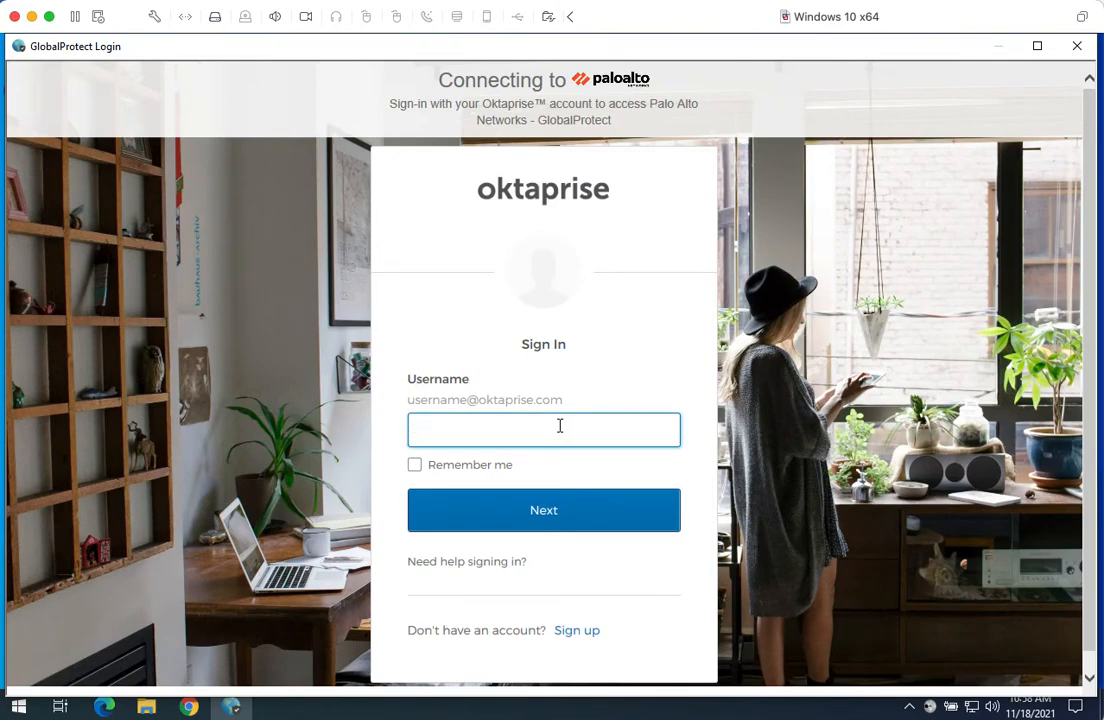
pyautogui.write('andrew.rymarczy')
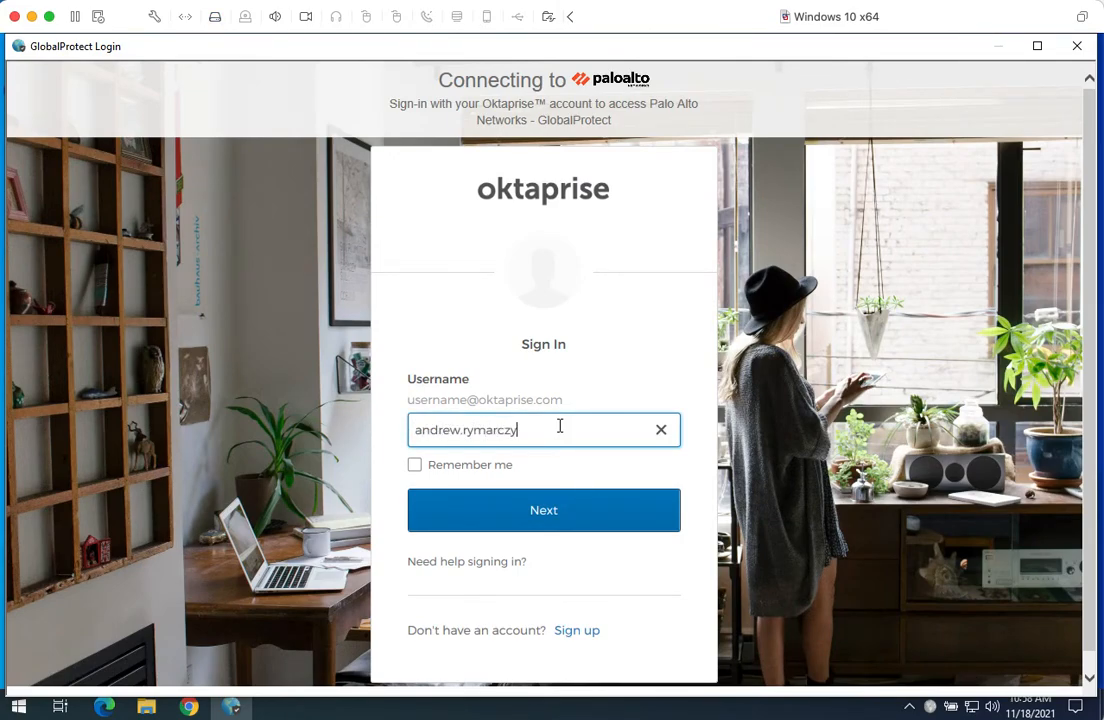
pyautogui.click(543, 510)
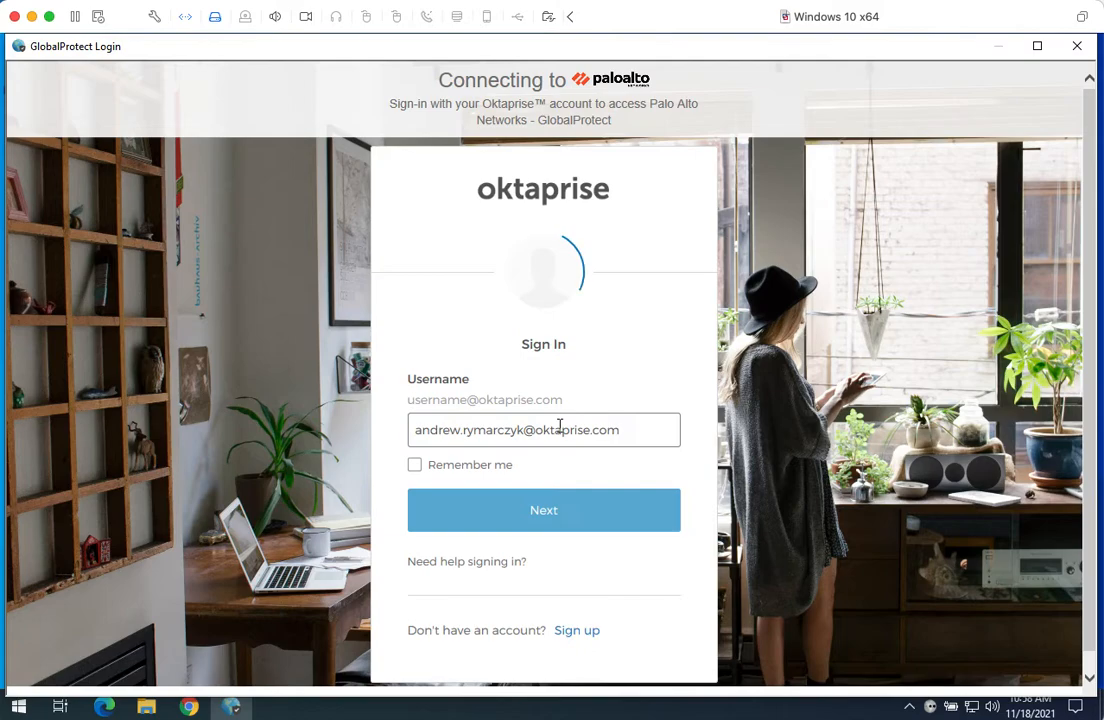
pyautogui.click(543, 510)
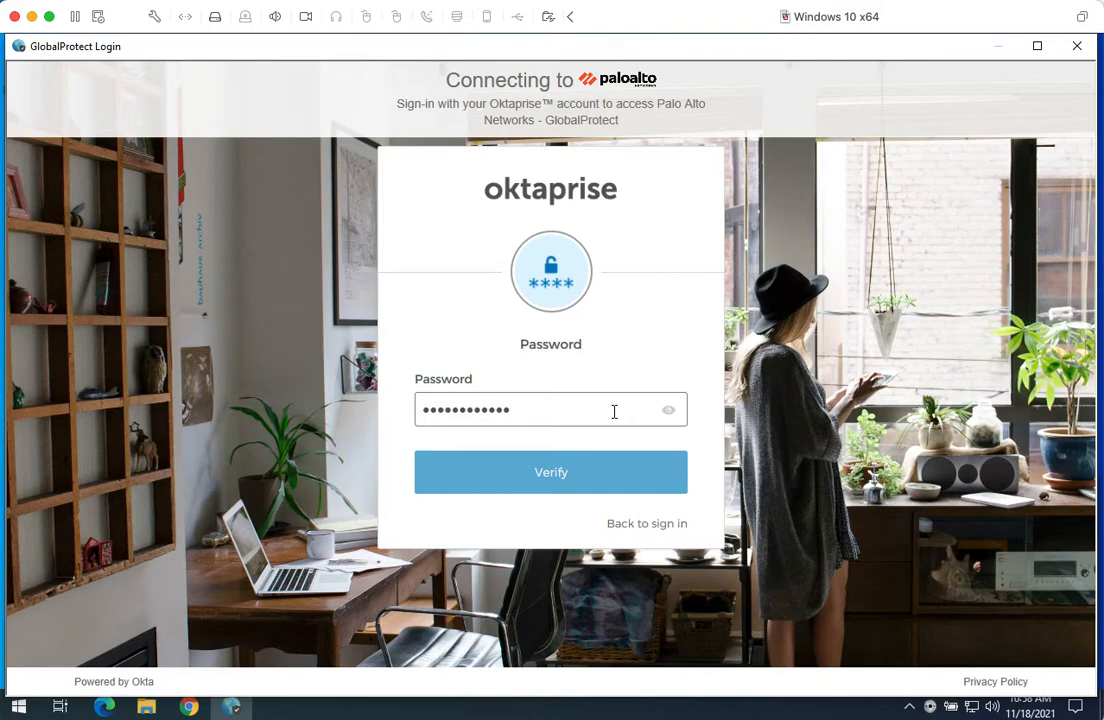
# Verify the password and send an Okta Verify push to the iPhone
pyautogui.click(550, 472)
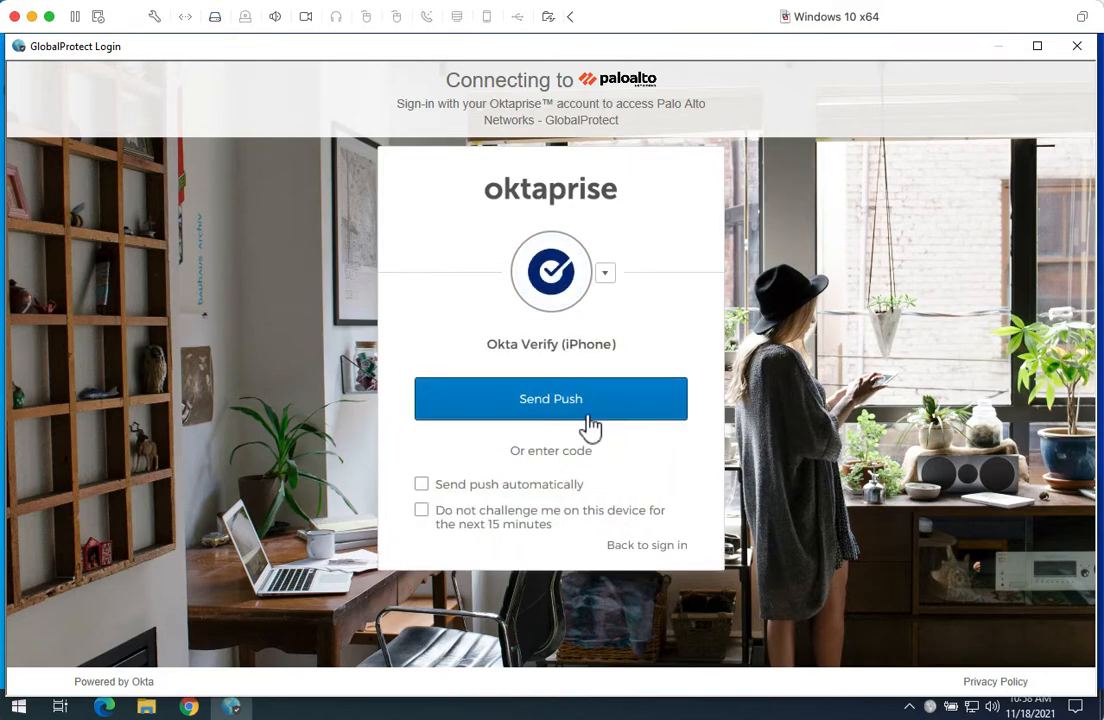
pyautogui.click(604, 272)
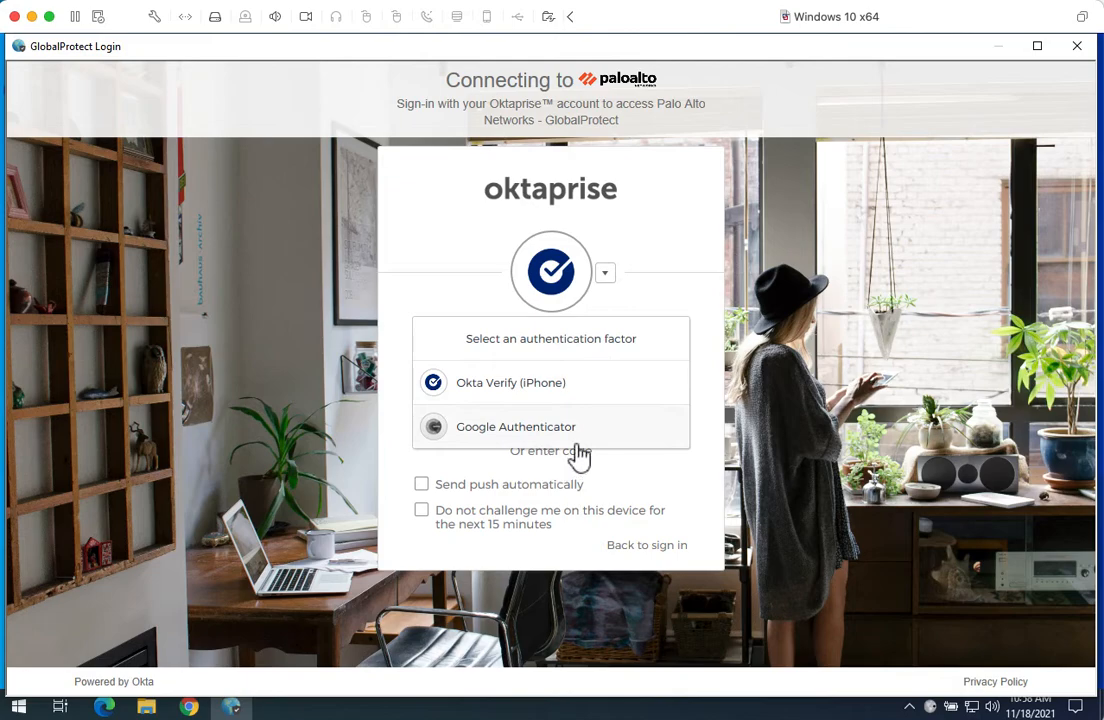
pyautogui.click(537, 382)
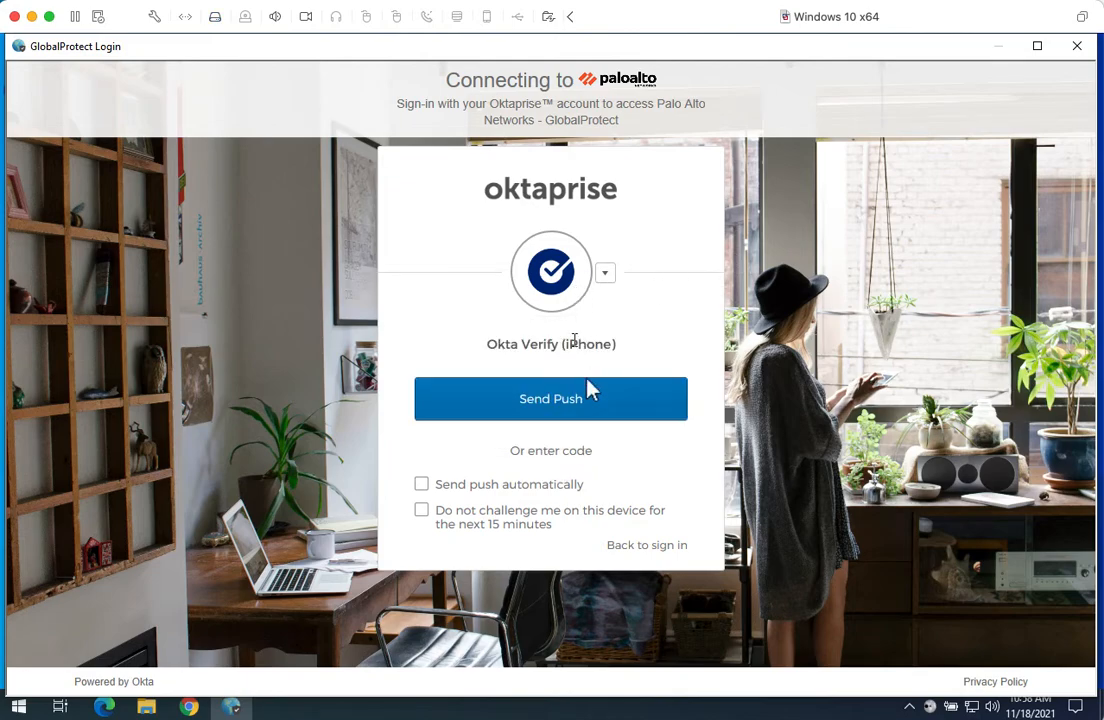
pyautogui.click(550, 399)
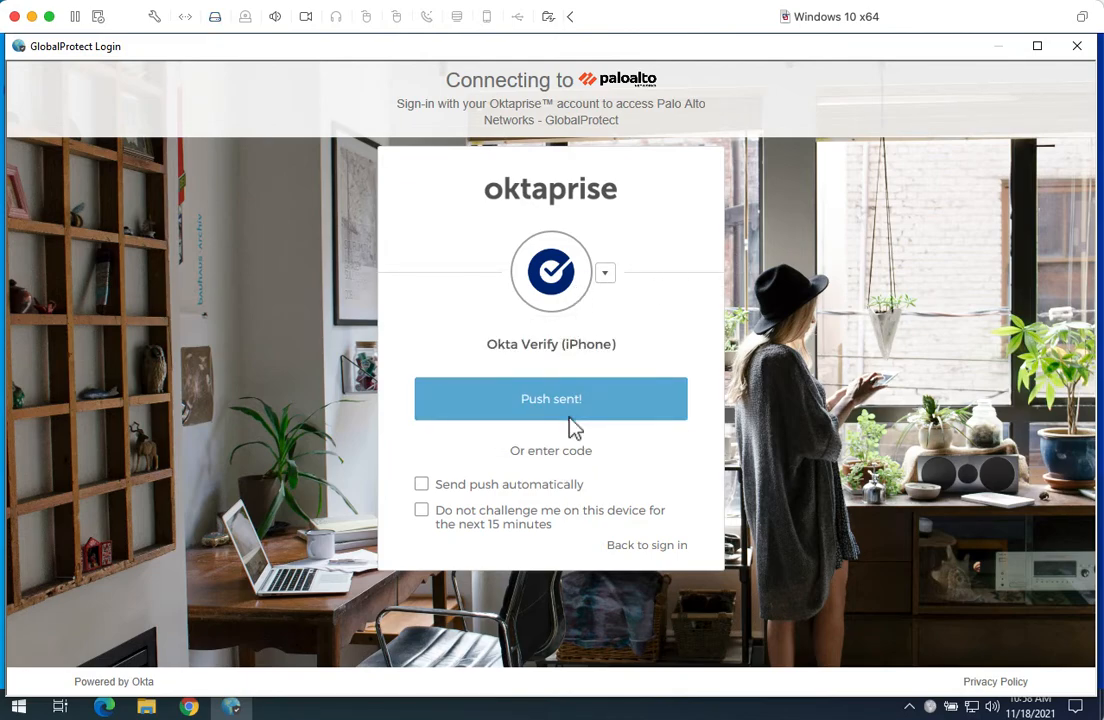